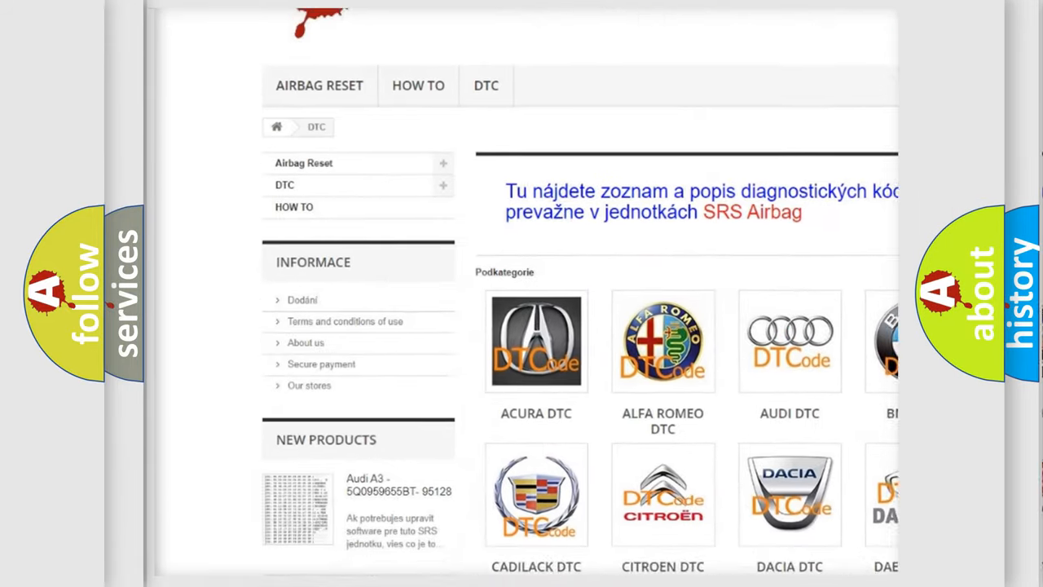
scroll(down, 3)
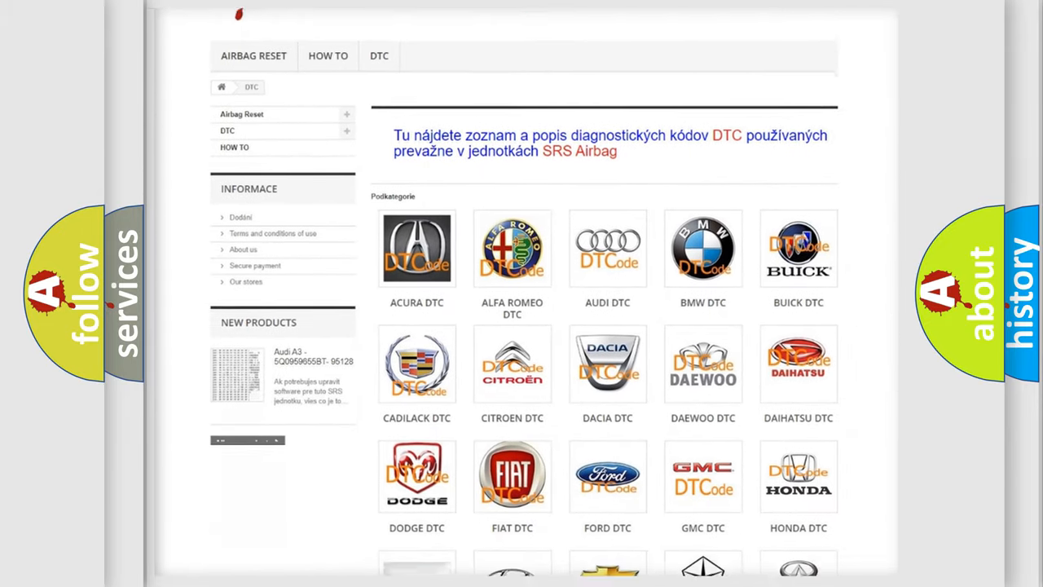
scroll(down, 3)
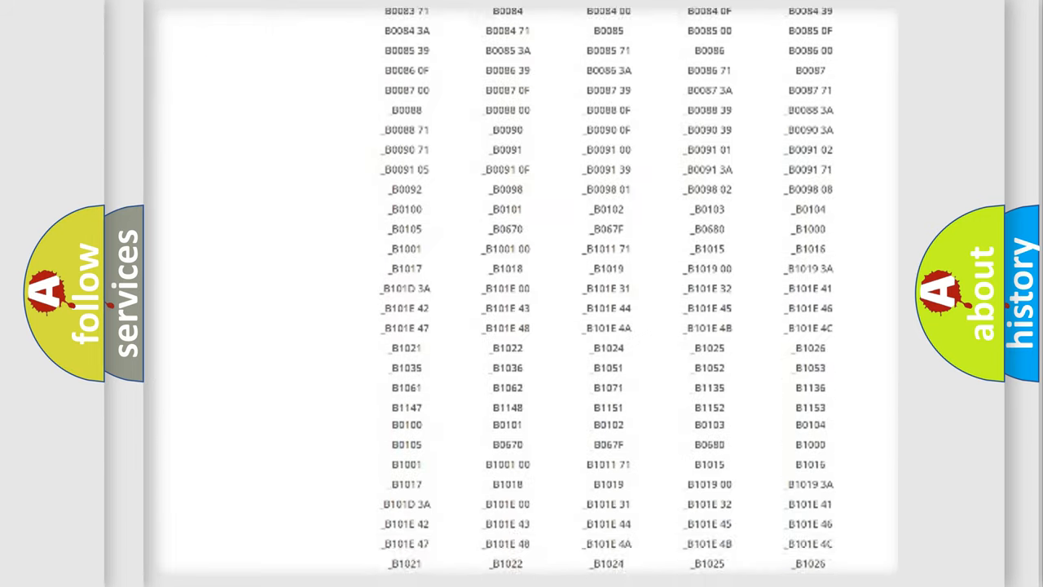
scroll(down, 3)
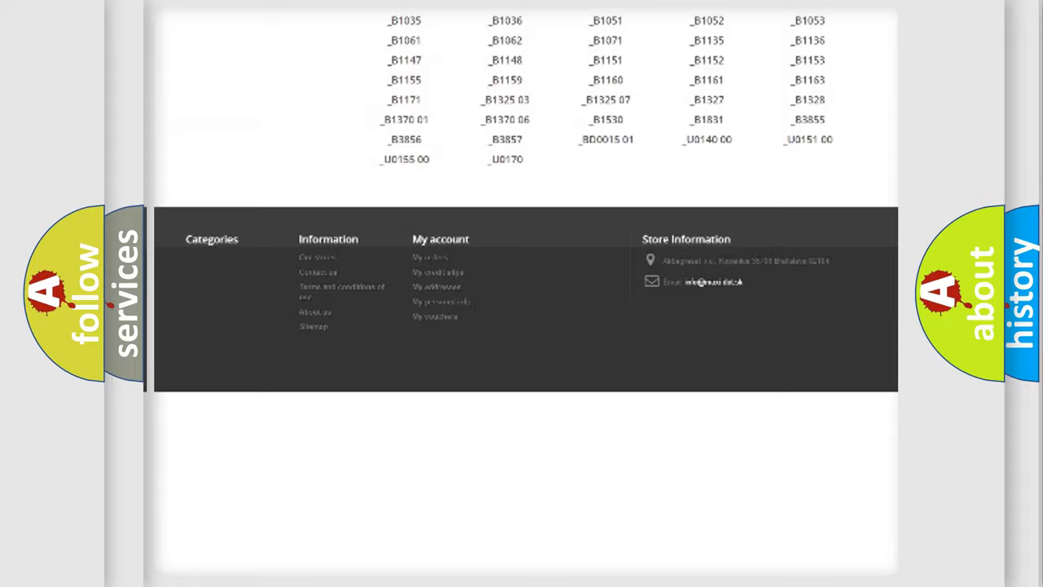